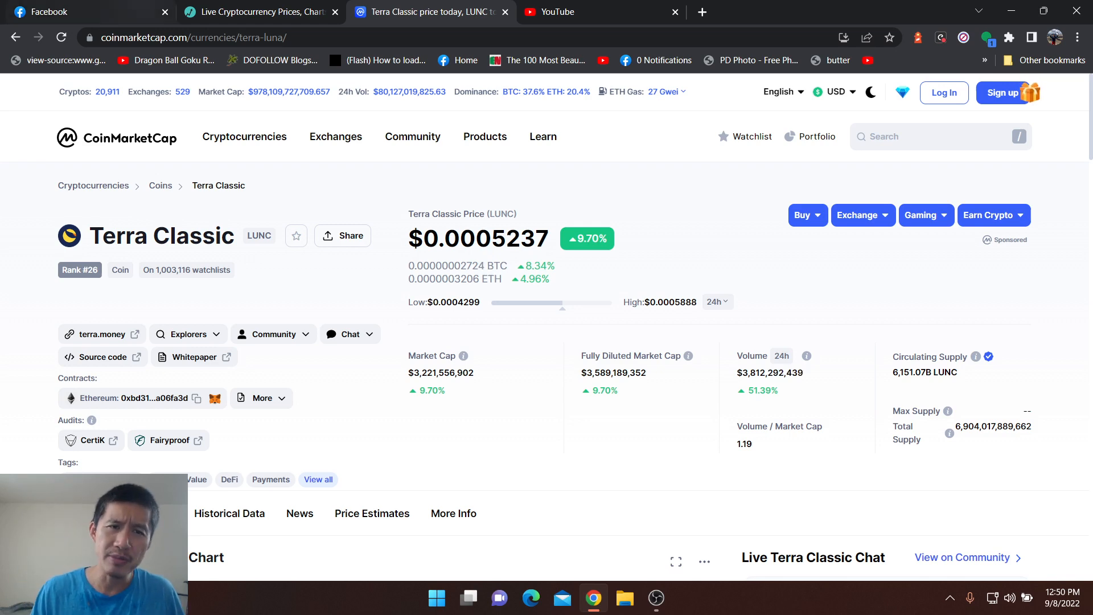
- Switch to the LiveCoinWatch rankings and scroll down to BNB through Shiba Inu
left_click(258, 12)
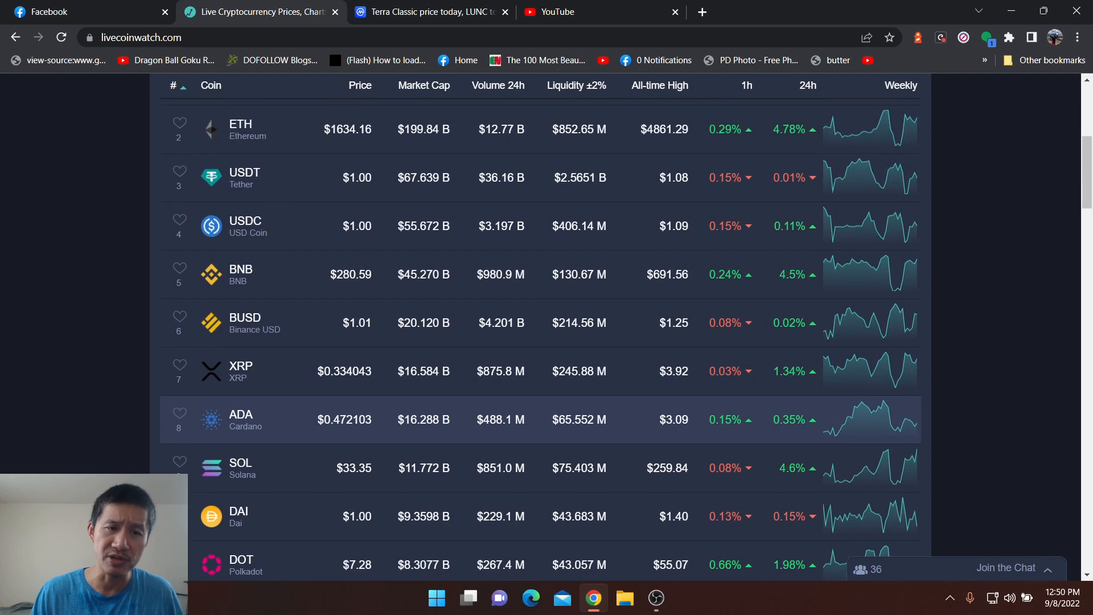
scroll("down", 3)
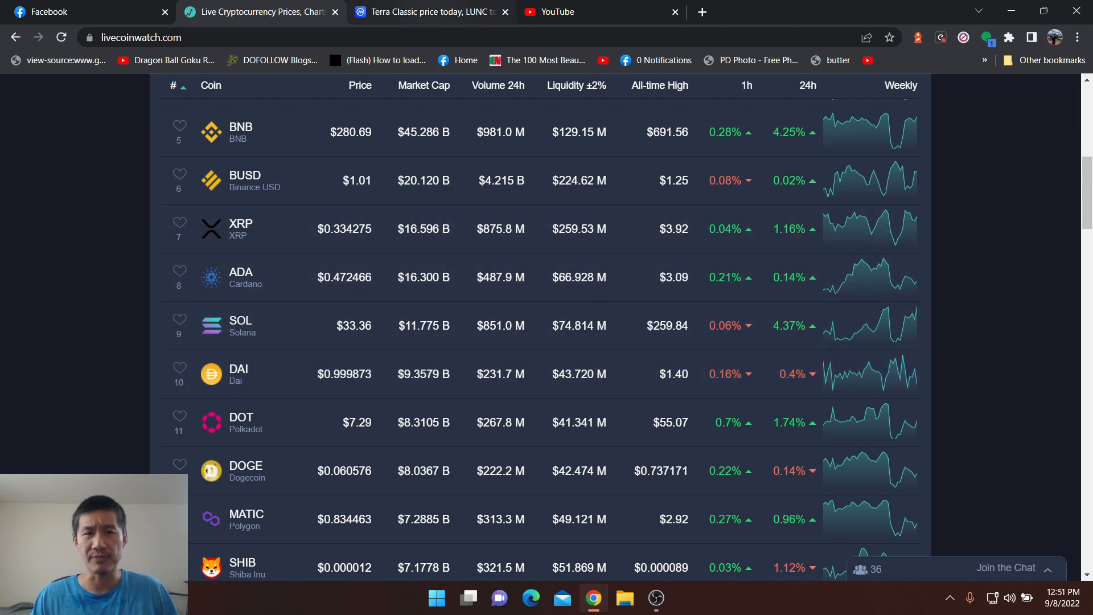
- Switch back to the CoinMarketCap Terra Classic (LUNC) tab, now at $0.0005249
left_click(431, 12)
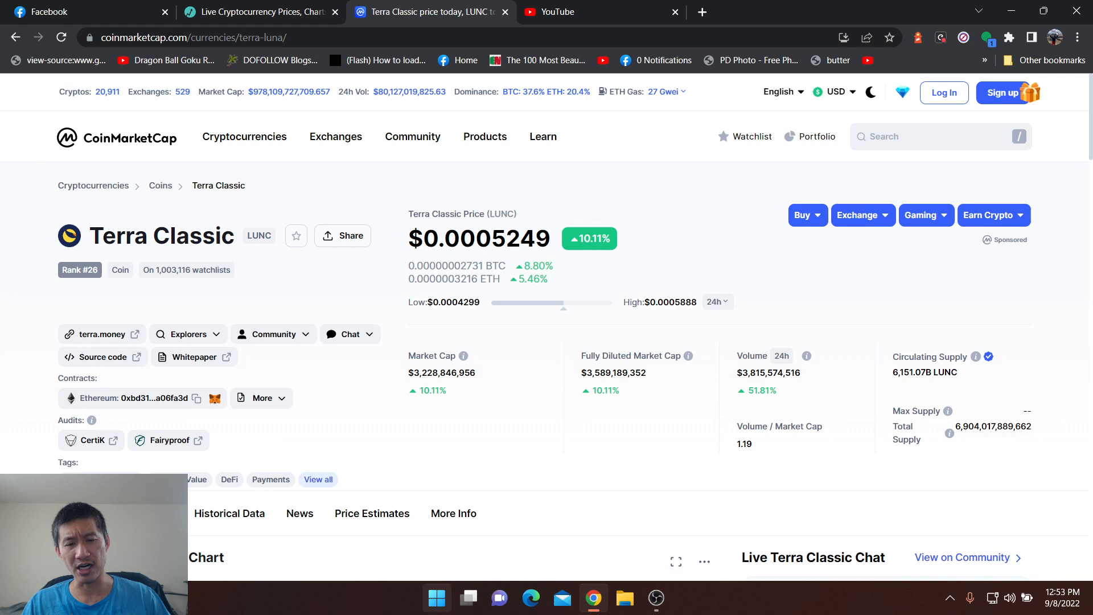
- Launch Calculator, compute 10,000,000,000 ÷ 6,100,000,000,000, and start multiplying by 50,000,000
type("calc")
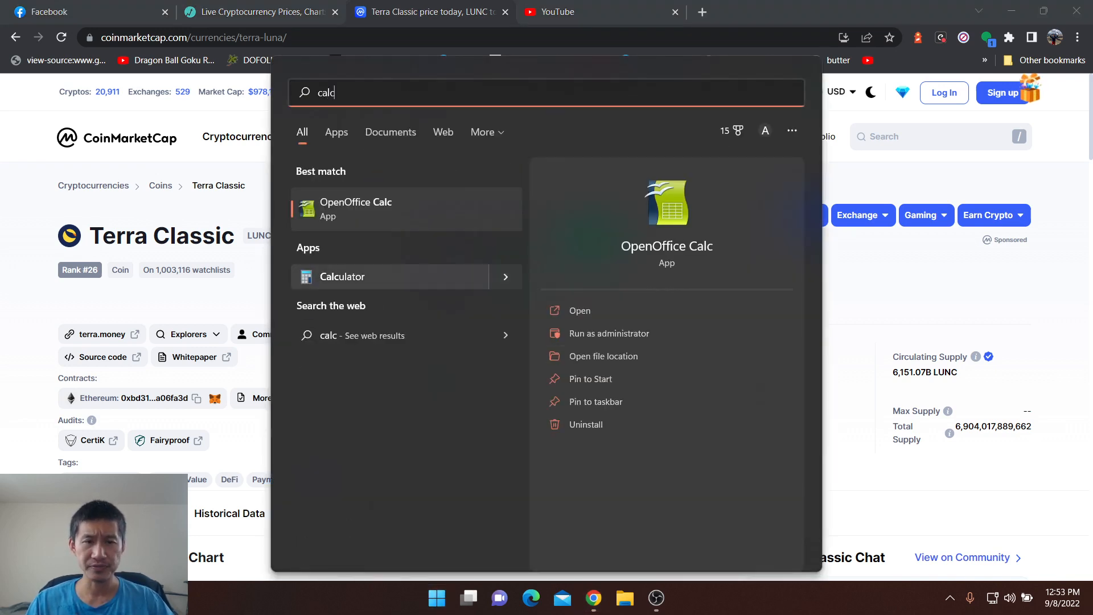
left_click(342, 276)
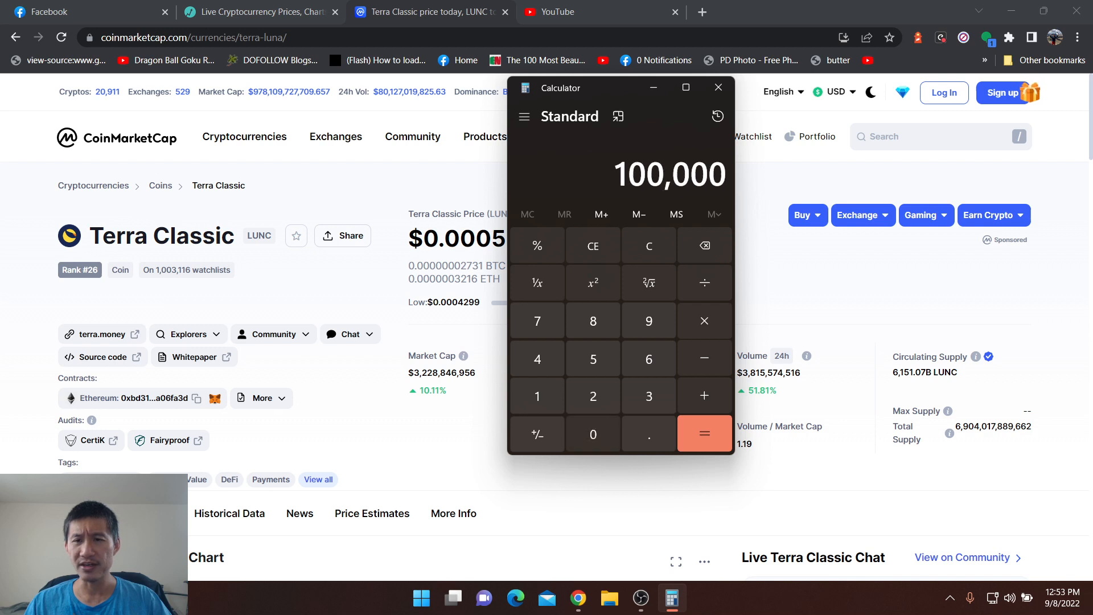
left_click(593, 434)
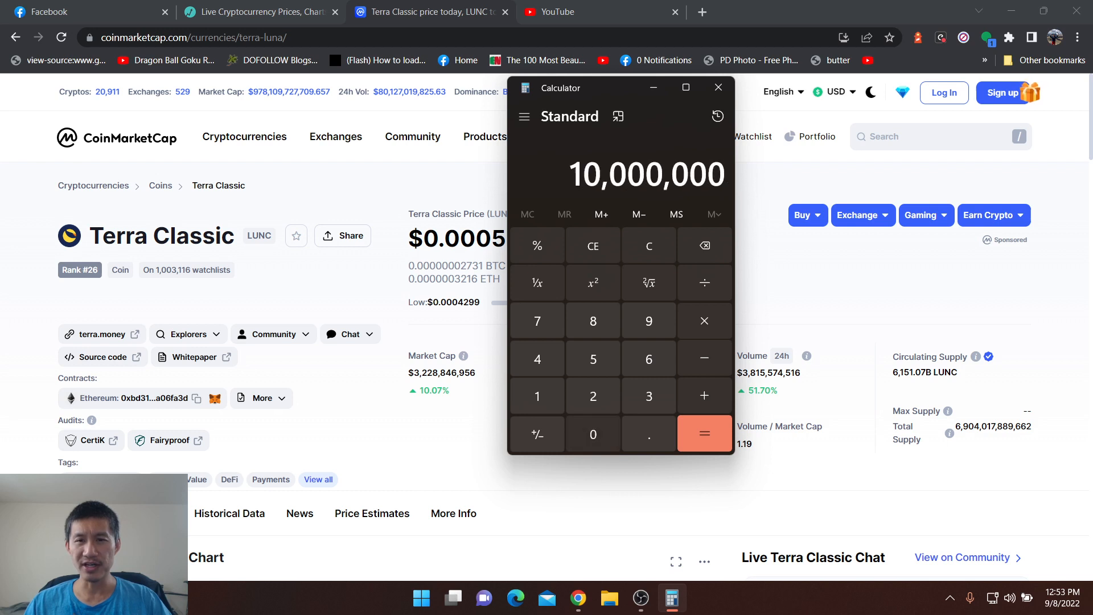
left_click(592, 434)
type("6")
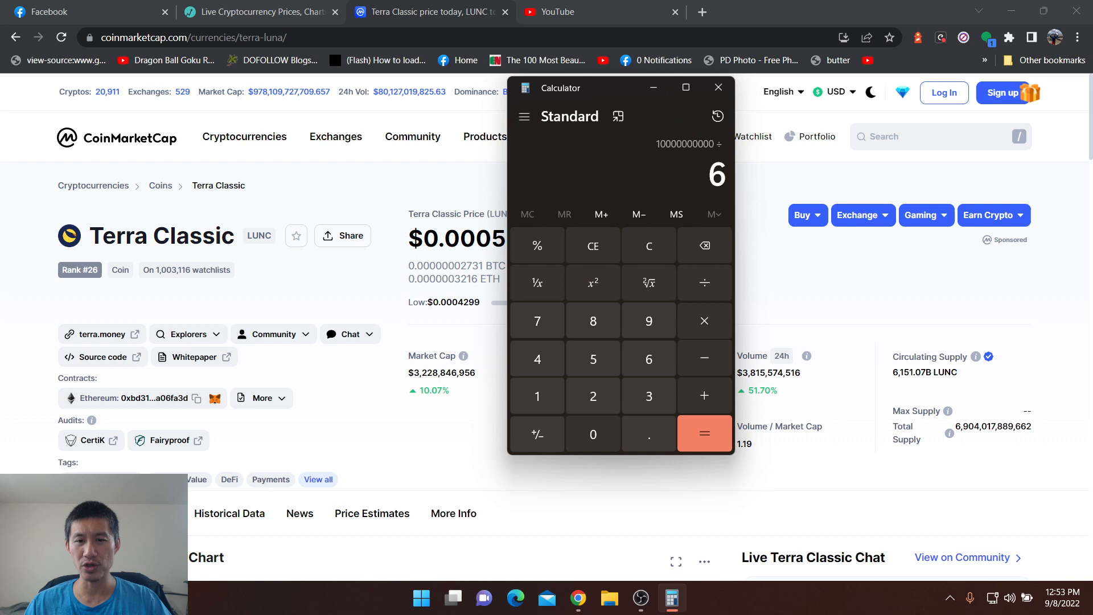
left_click(593, 434)
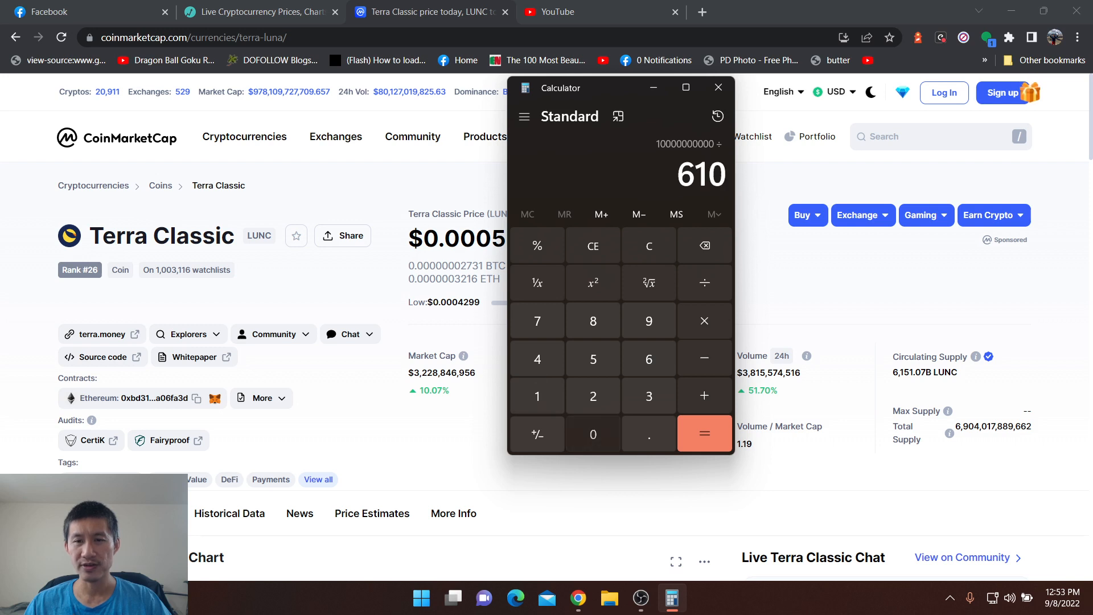
left_click(704, 433)
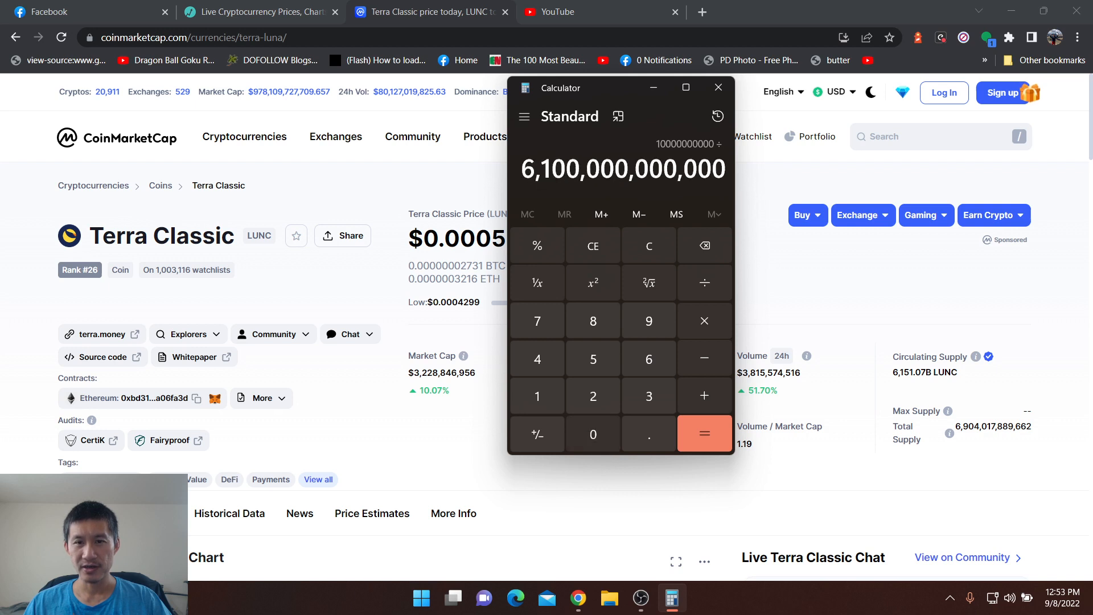
left_click(704, 434)
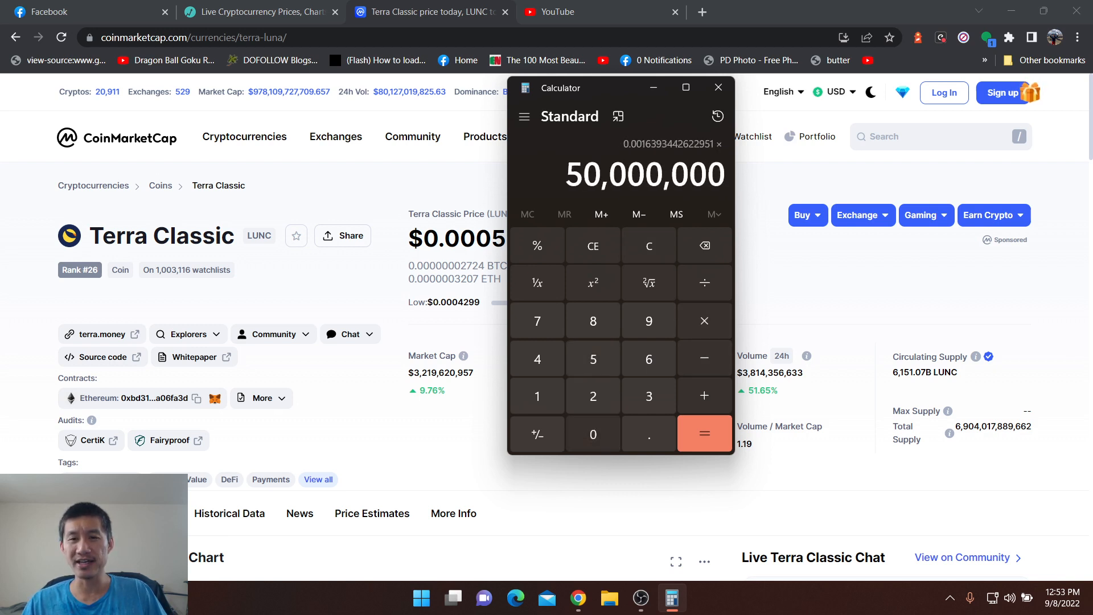
- Show the product 81,967.2131147541, then clear the display to zero
left_click(704, 434)
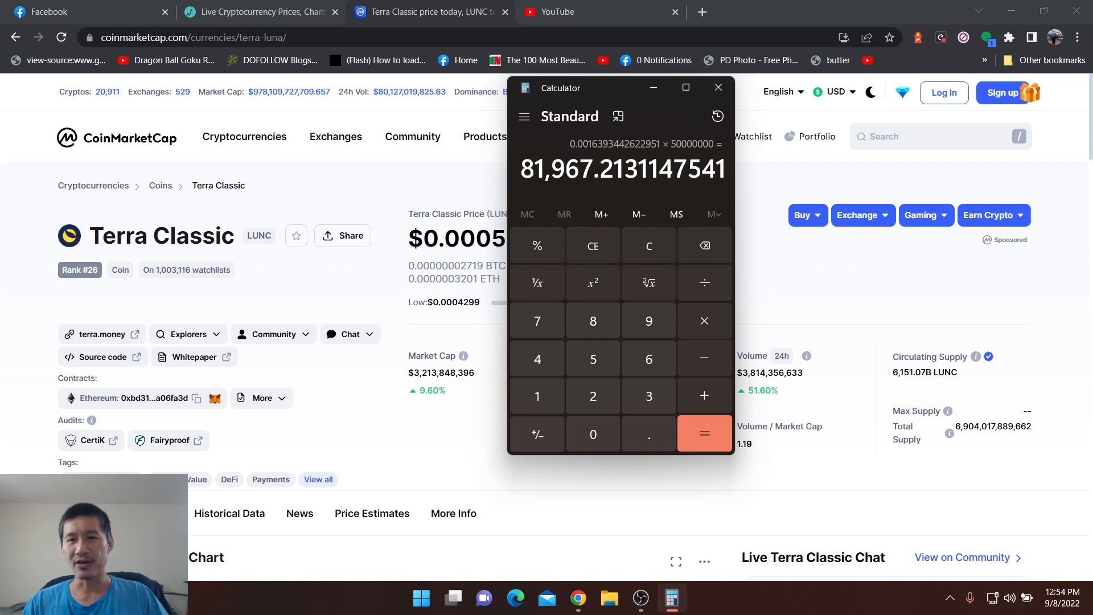
left_click(648, 245)
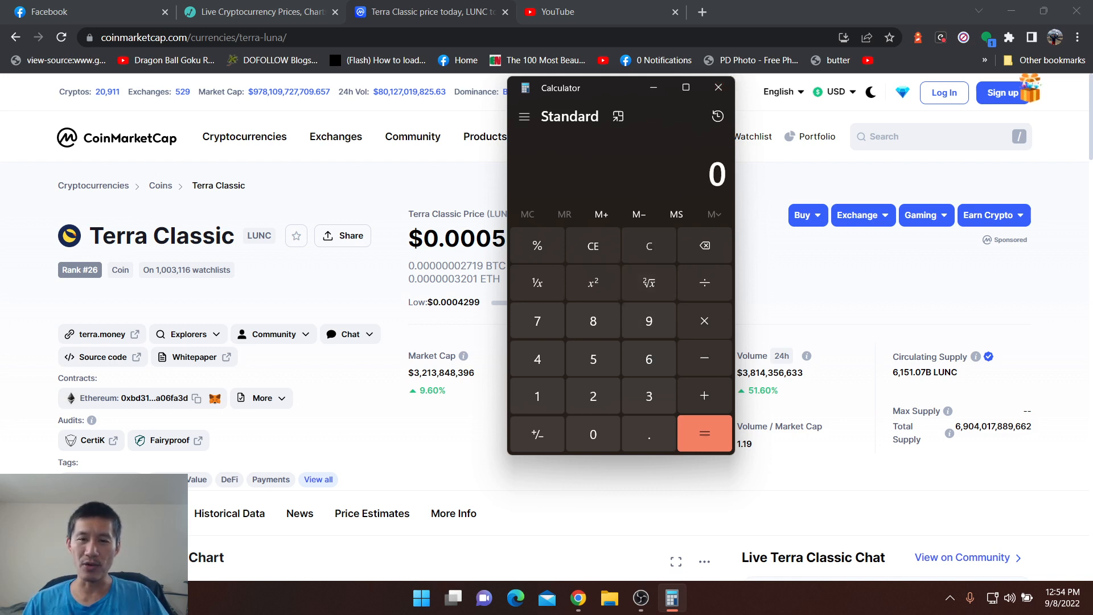
- Multiply 50,000,000 by the LUNC price 0.0005224, getting 26,120
left_click(593, 358)
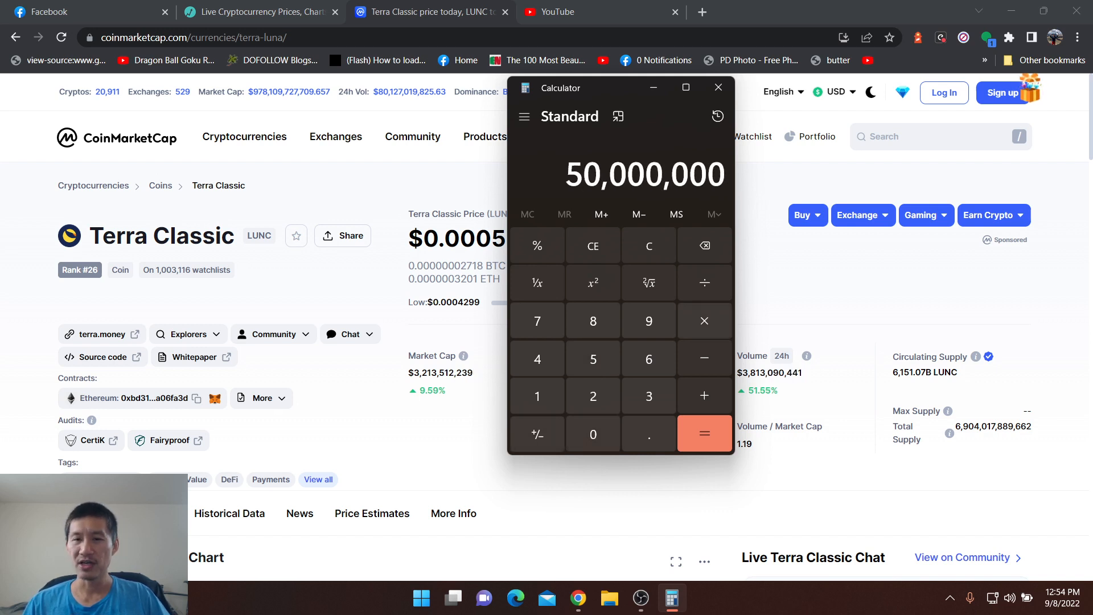
left_click(704, 321)
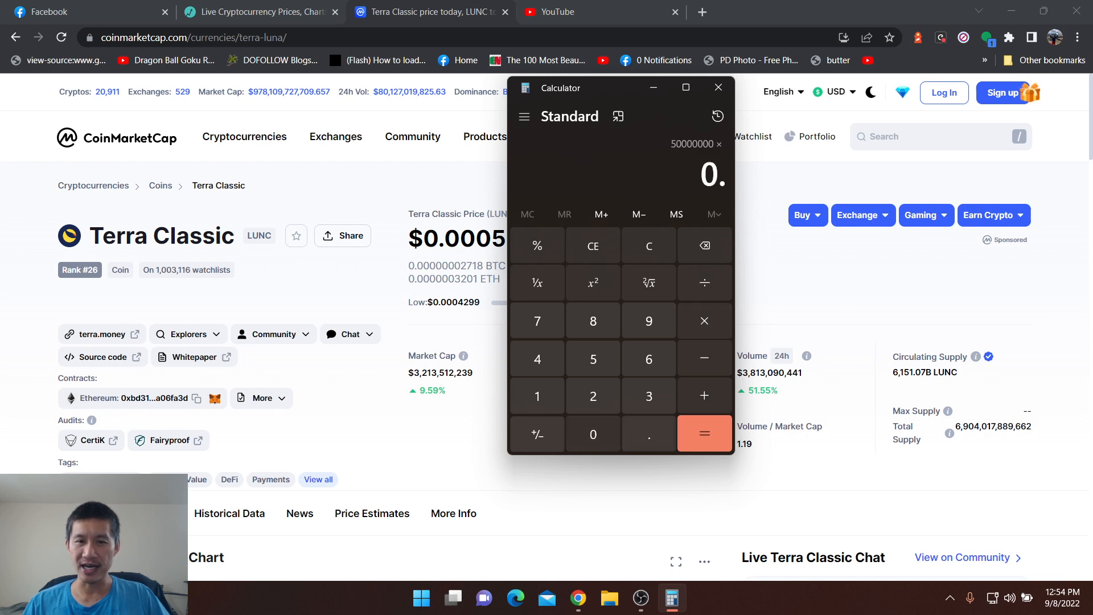
left_click_drag(560, 87, 637, 99)
type("000522")
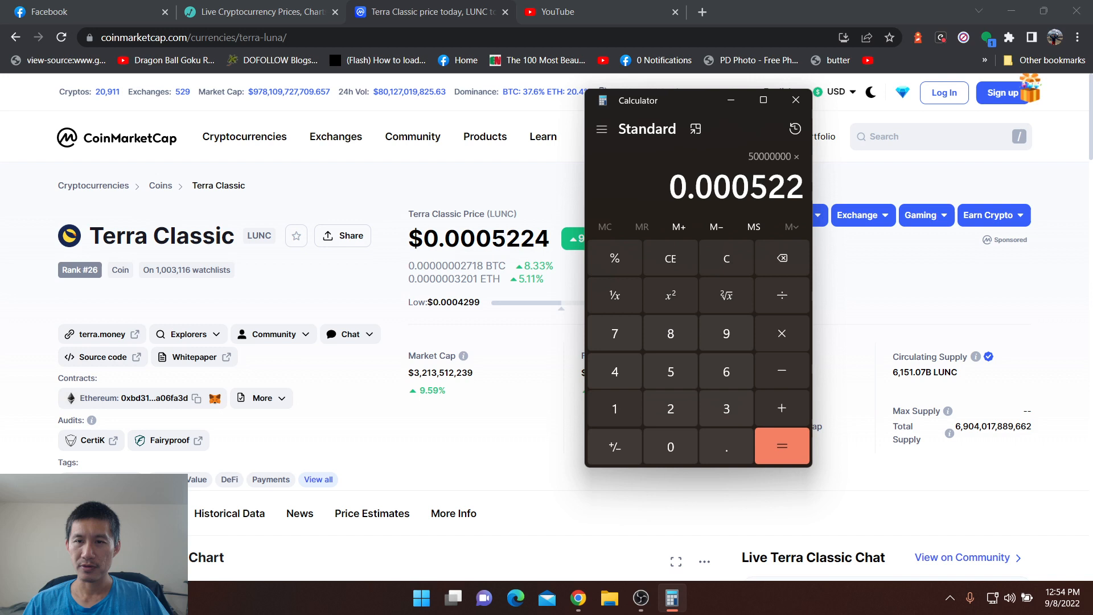
left_click(781, 446)
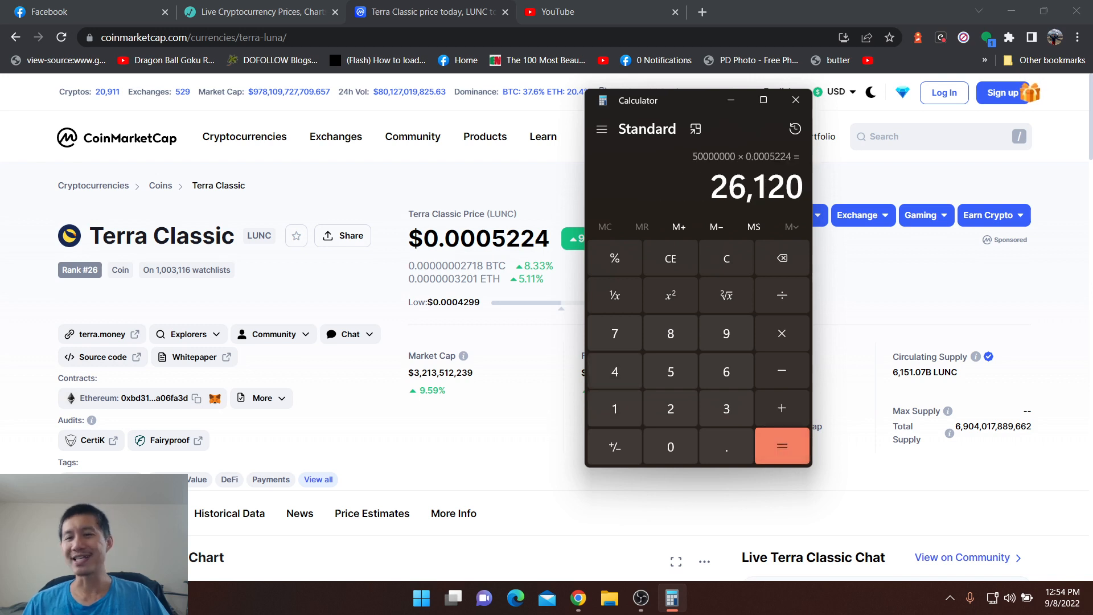